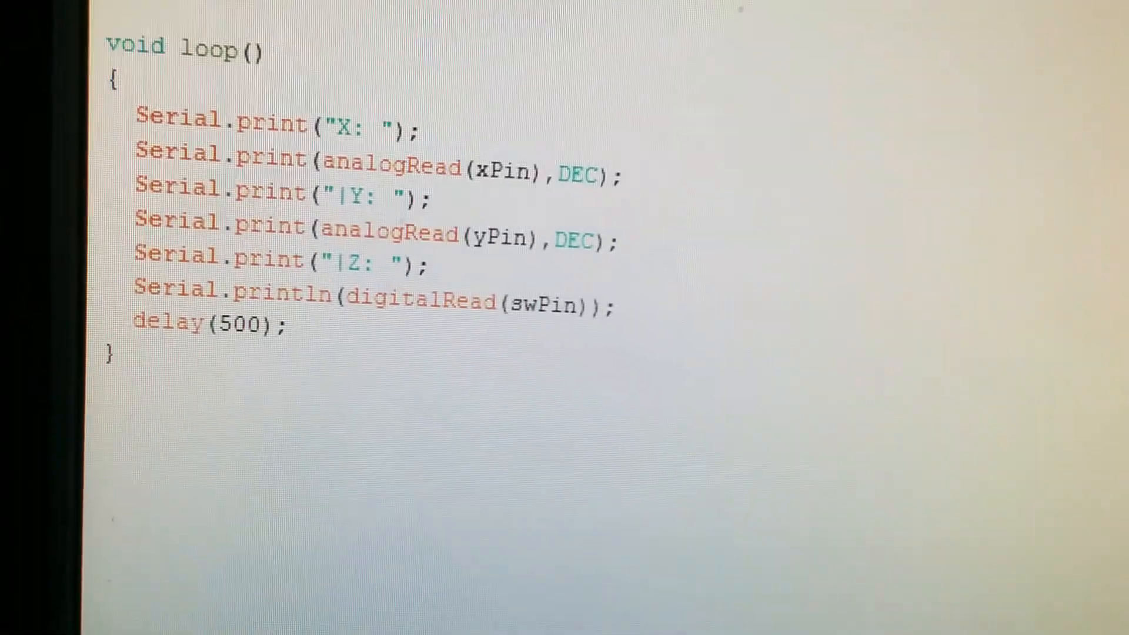
scroll(up, 3)
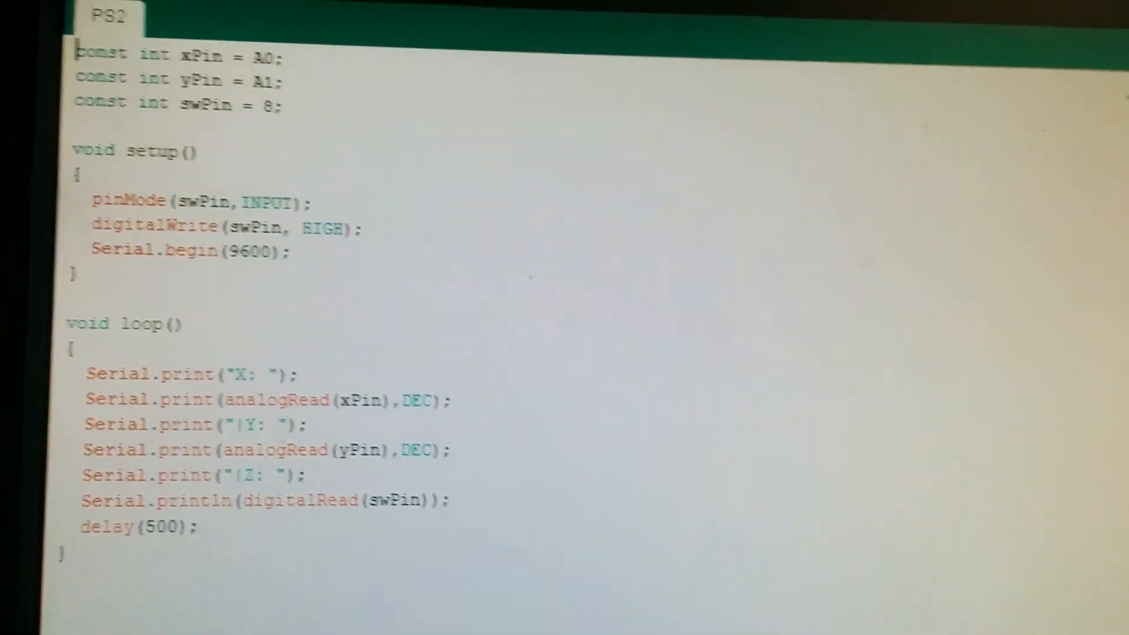
scroll(down, 3)
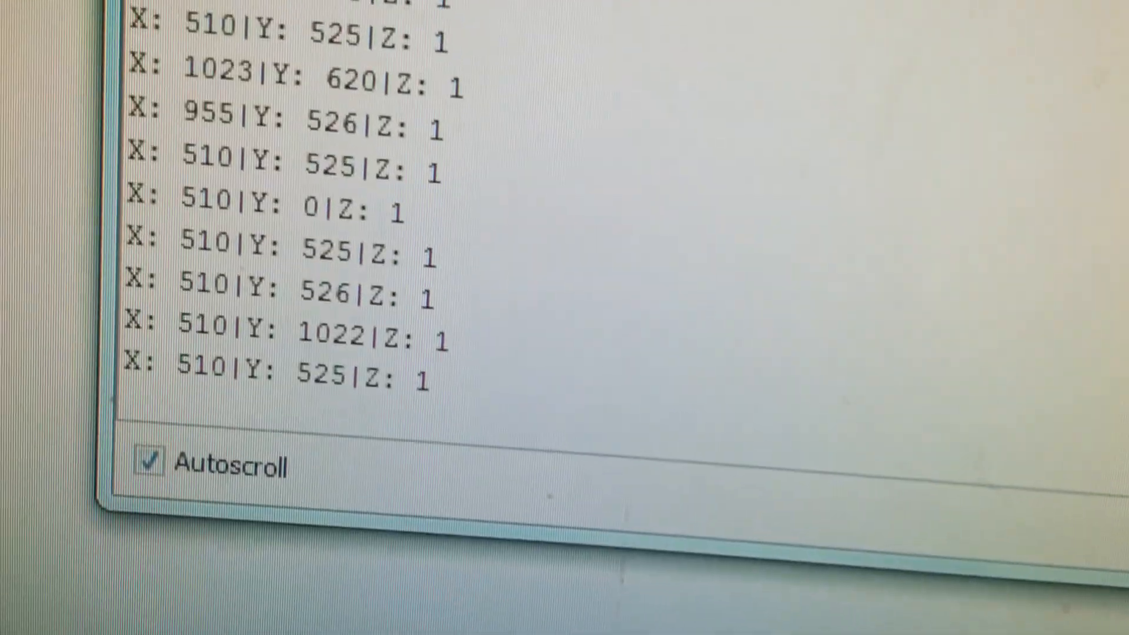
scroll(down, 3)
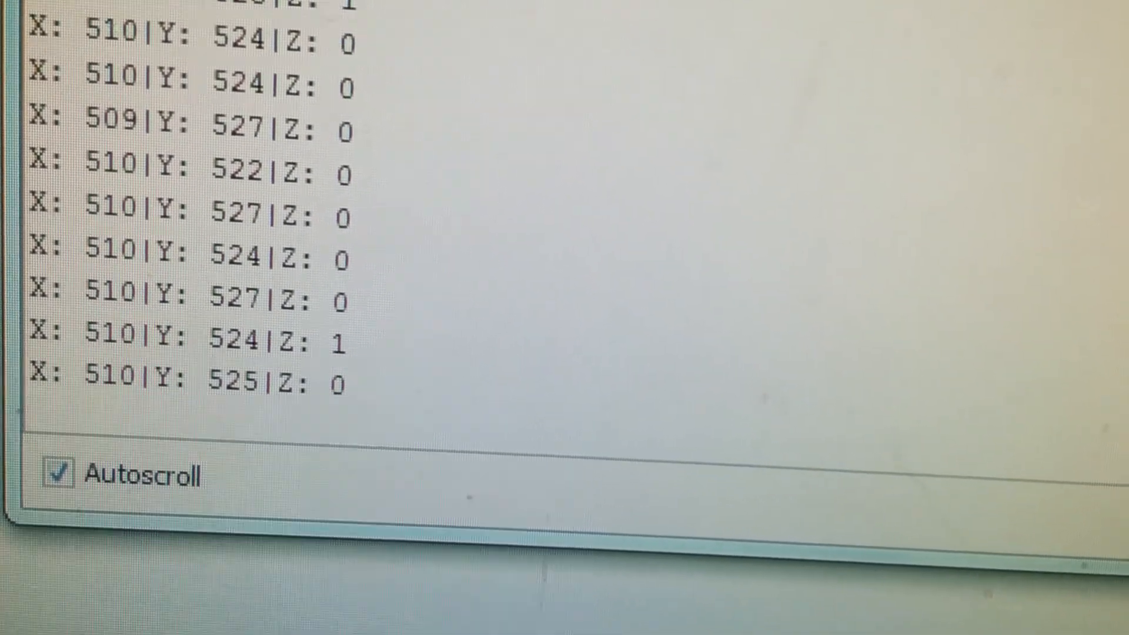
scroll(down, 3)
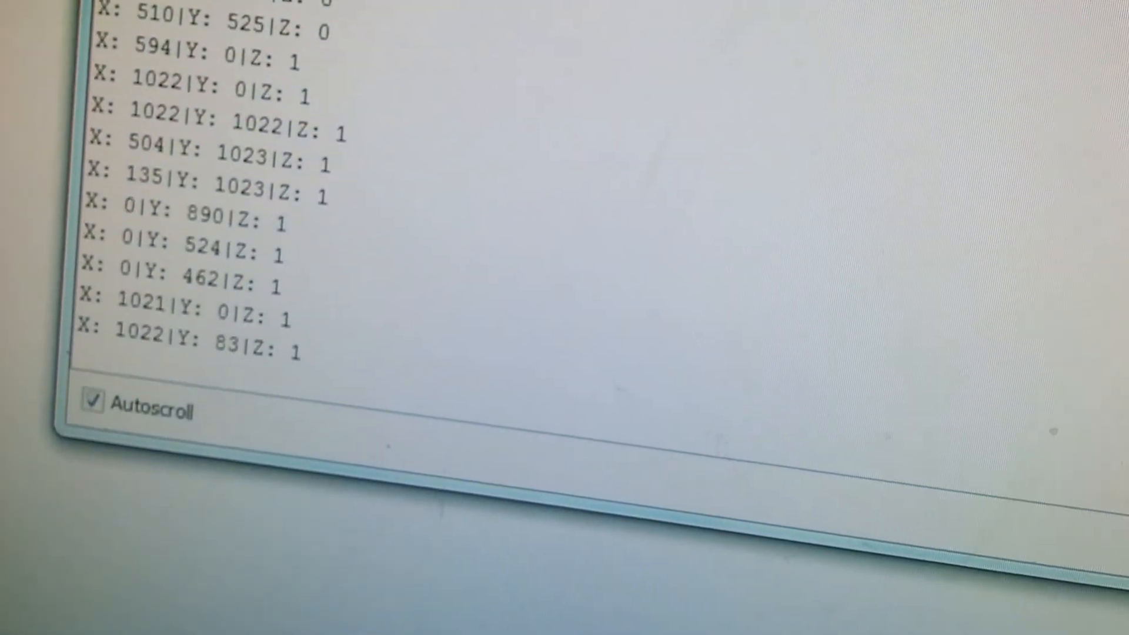
scroll(down, 3)
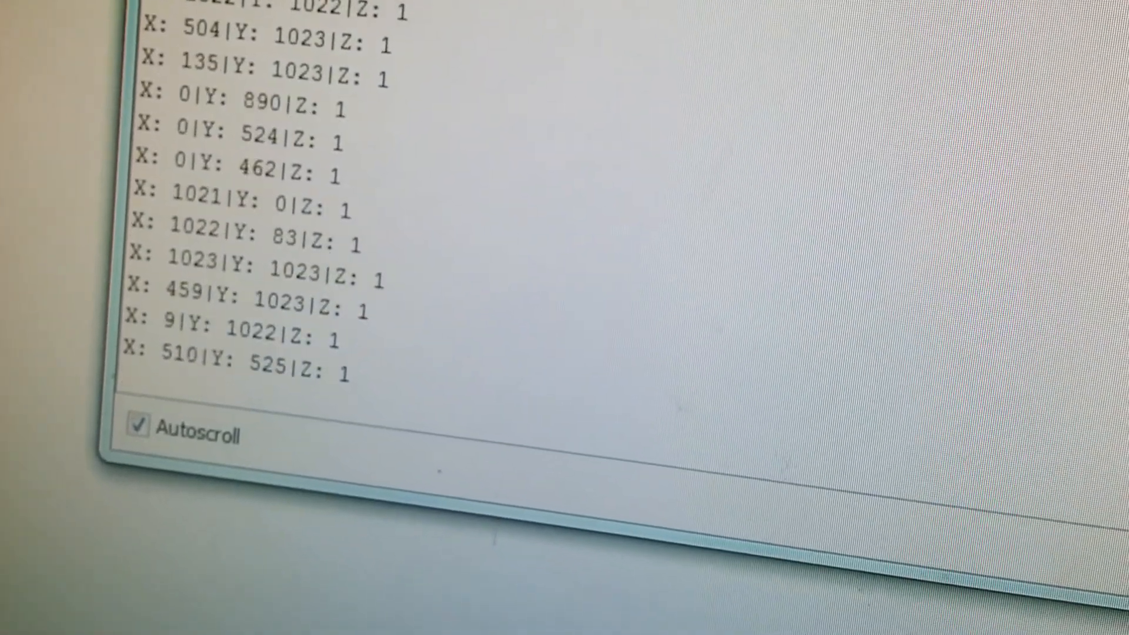